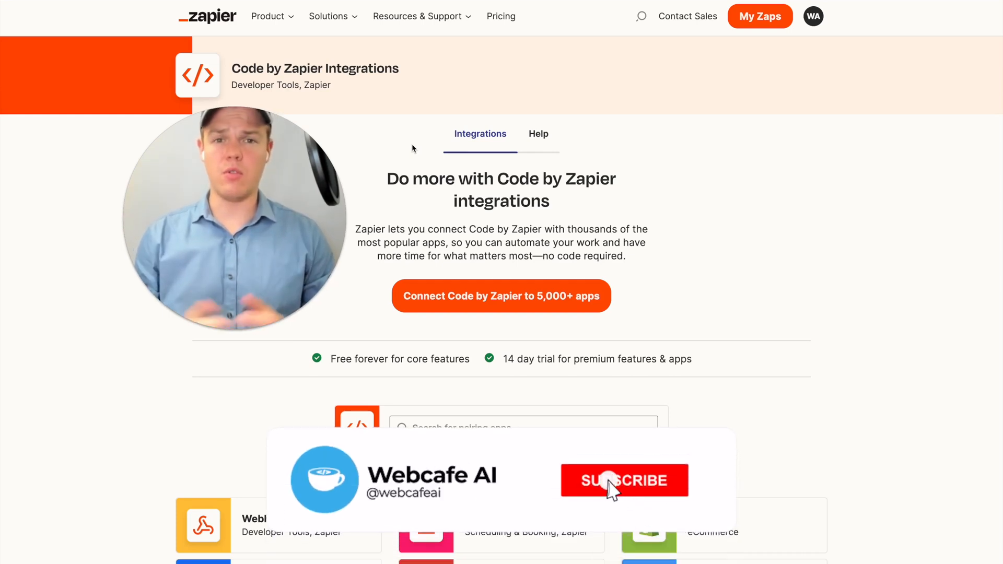
Step: Start a new untitled Zap from the Code by Zapier integrations page
click(624, 480)
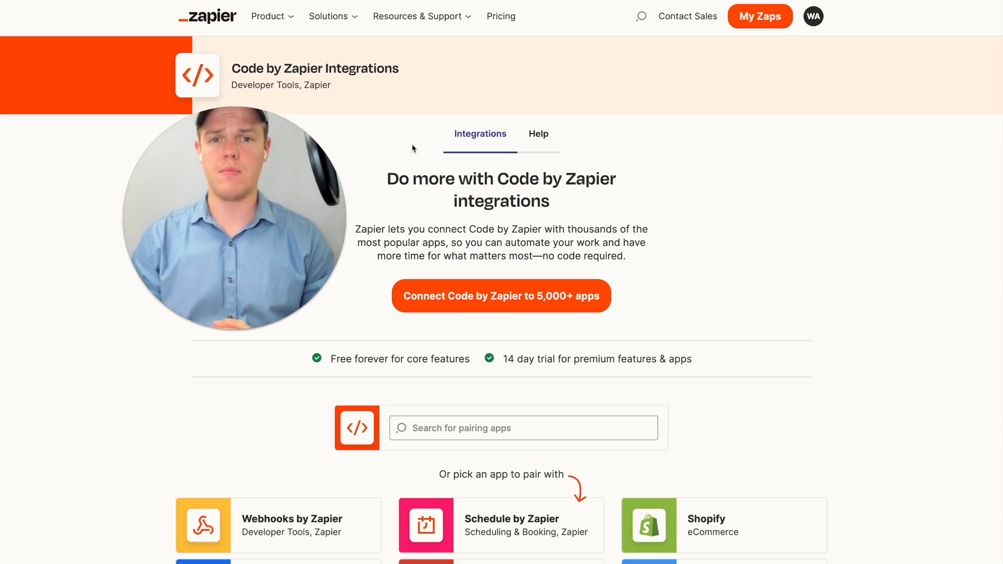
click(759, 16)
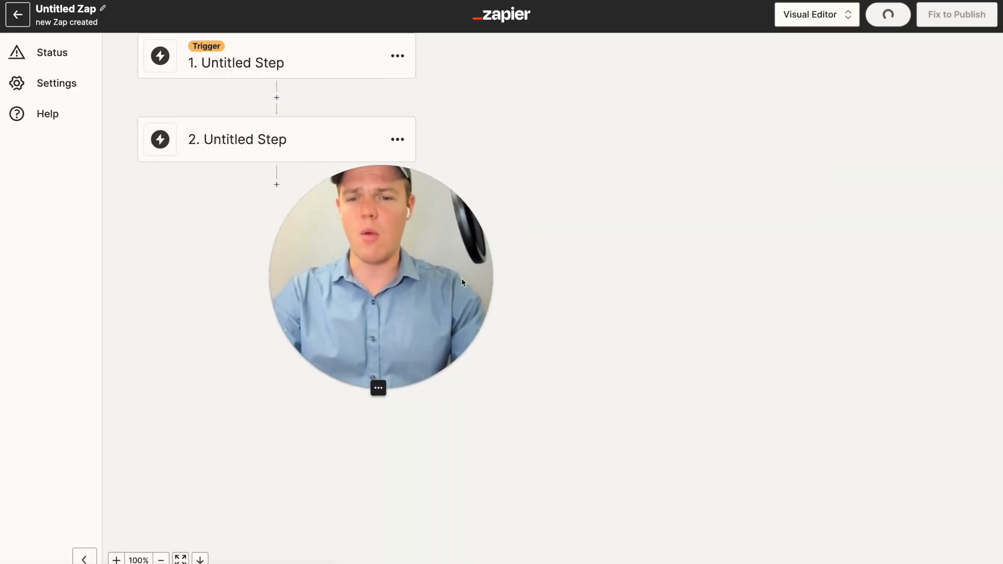
Step: Let the Zap save as a draft named 'Code by Zapier Integrations'
click(276, 55)
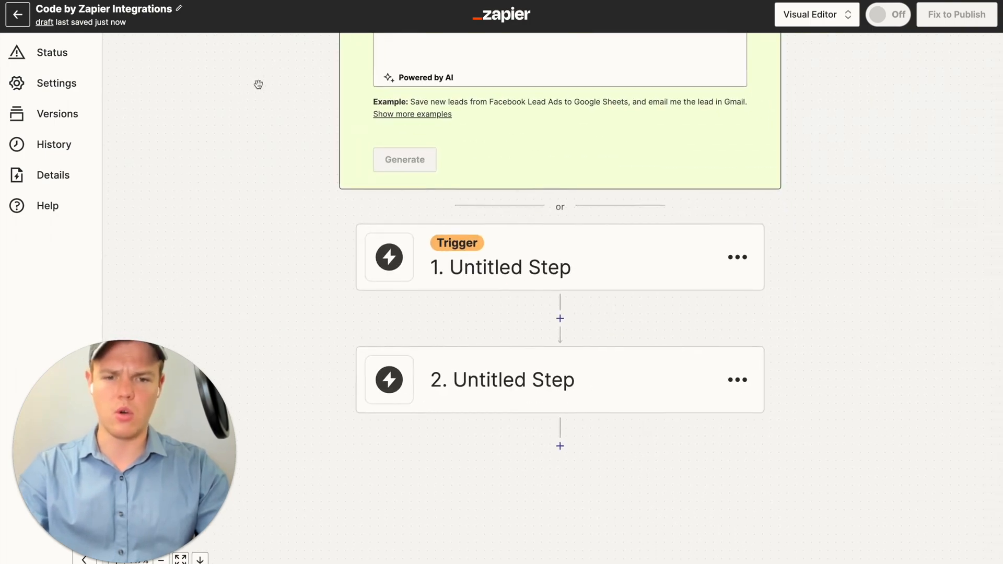
Step: Set the trigger to Google Drive's New File in Folder and choose the watched folder
click(501, 257)
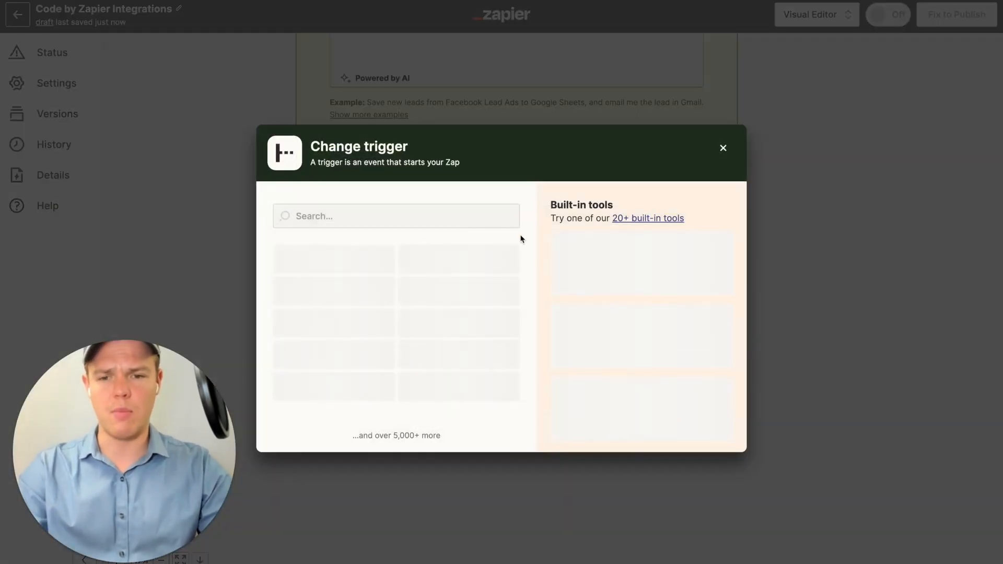
text(google)
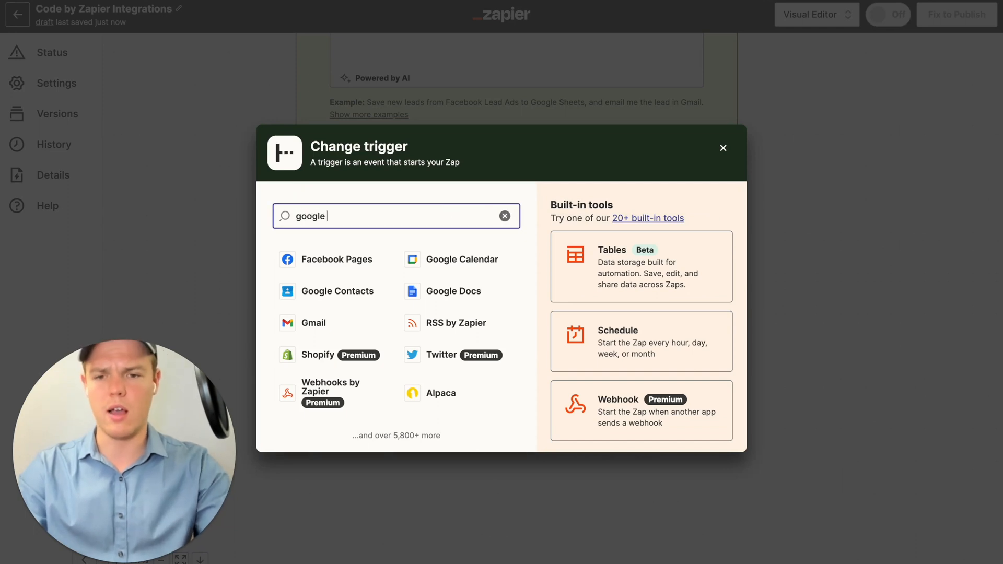
click(723, 148)
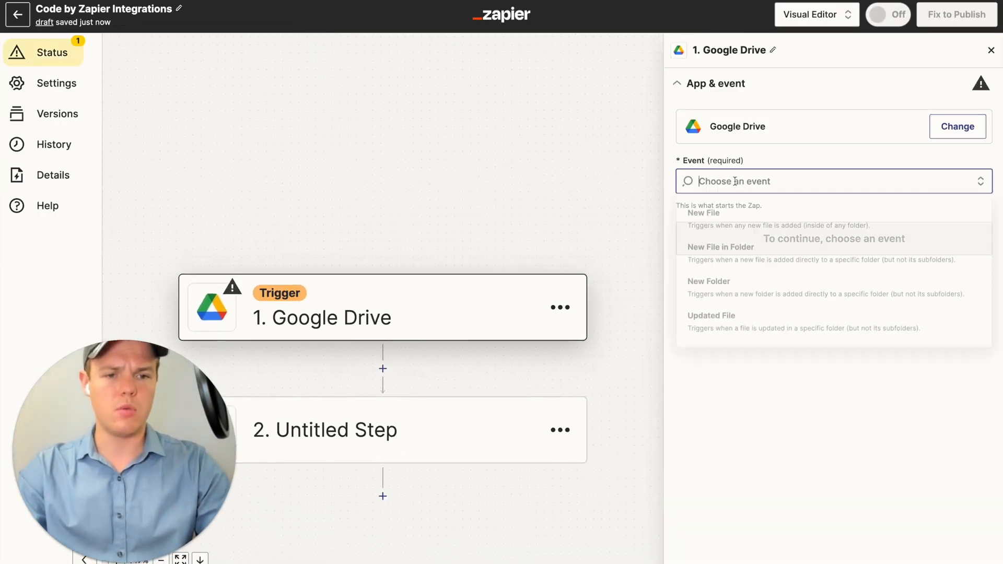
click(719, 247)
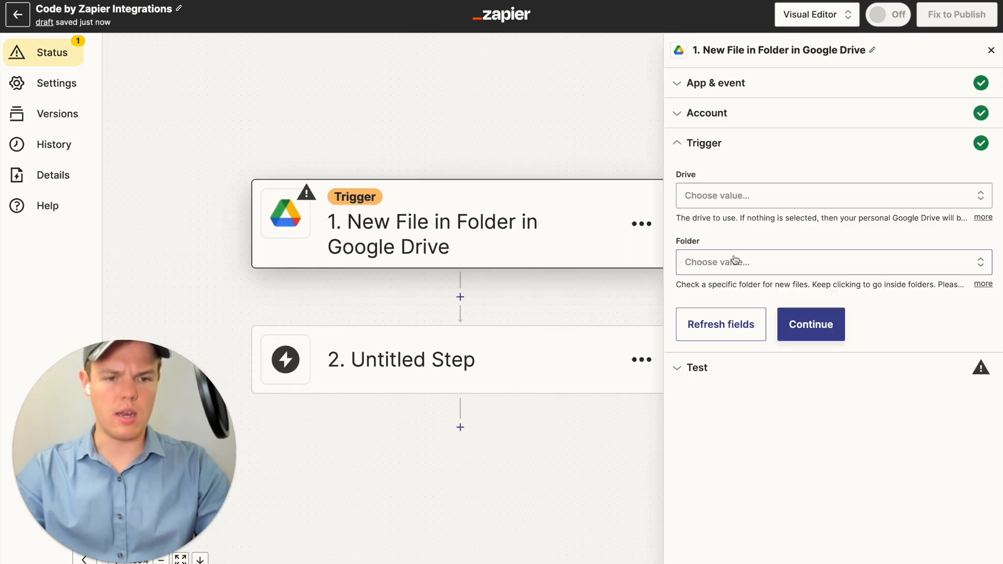
click(826, 261)
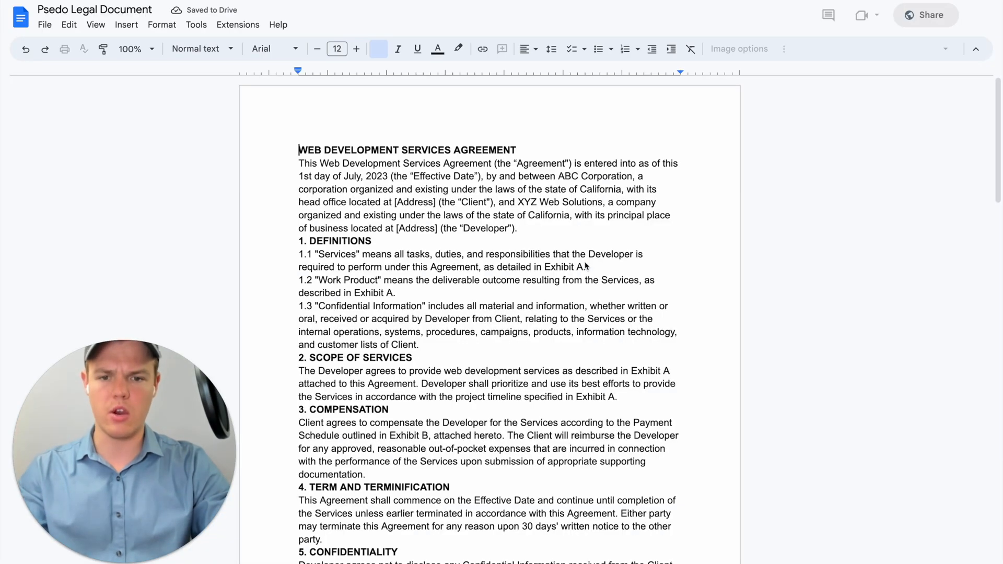
scroll(down, 3)
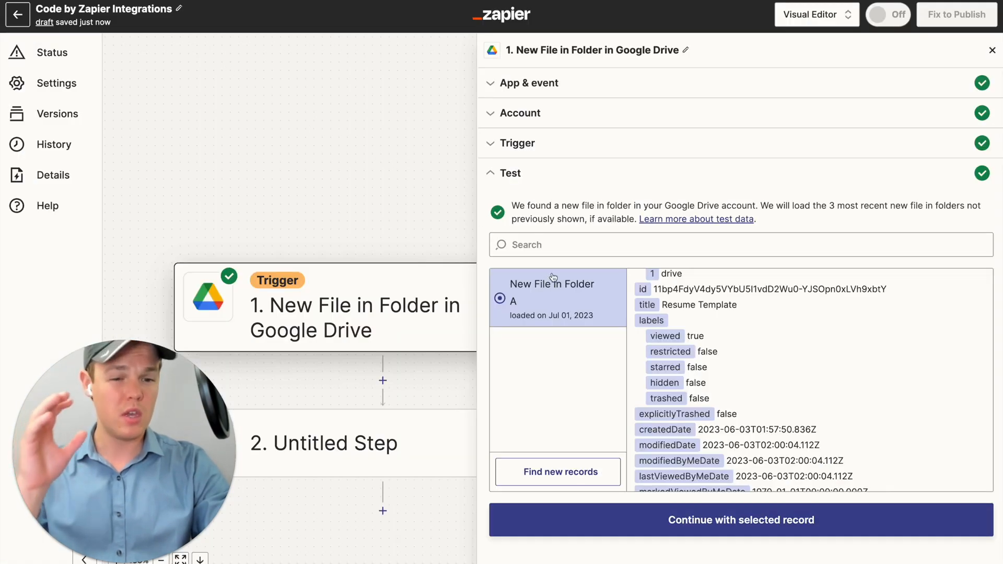
Step: Confirm the trigger watches the Youtube Zaps folder and move on to the second step
click(517, 143)
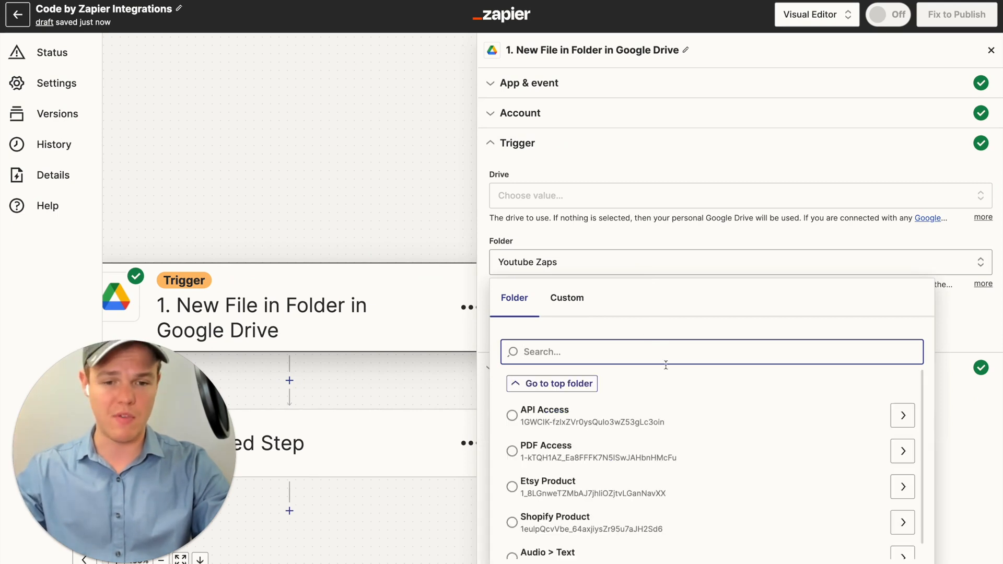
click(510, 398)
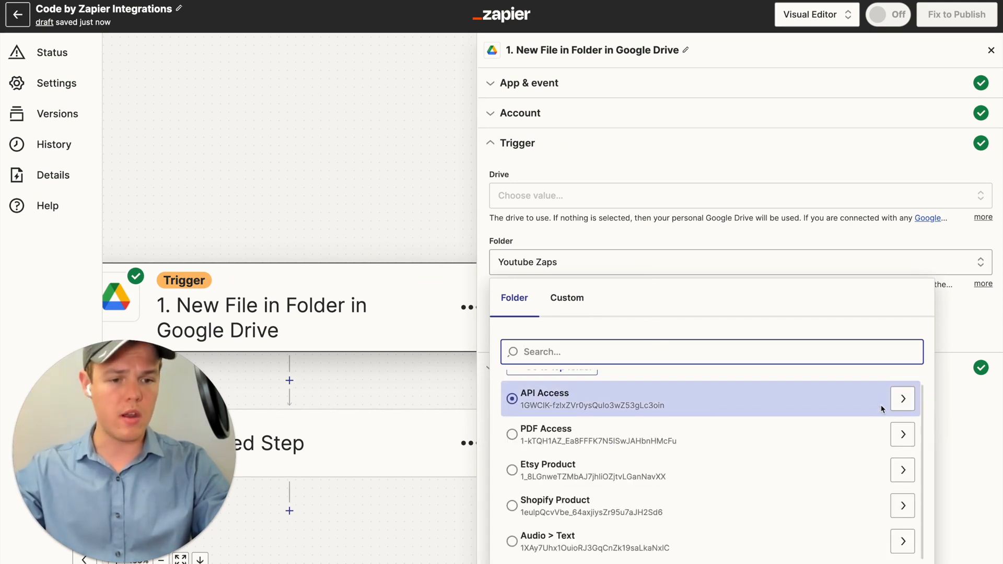
mouse_move(902, 398)
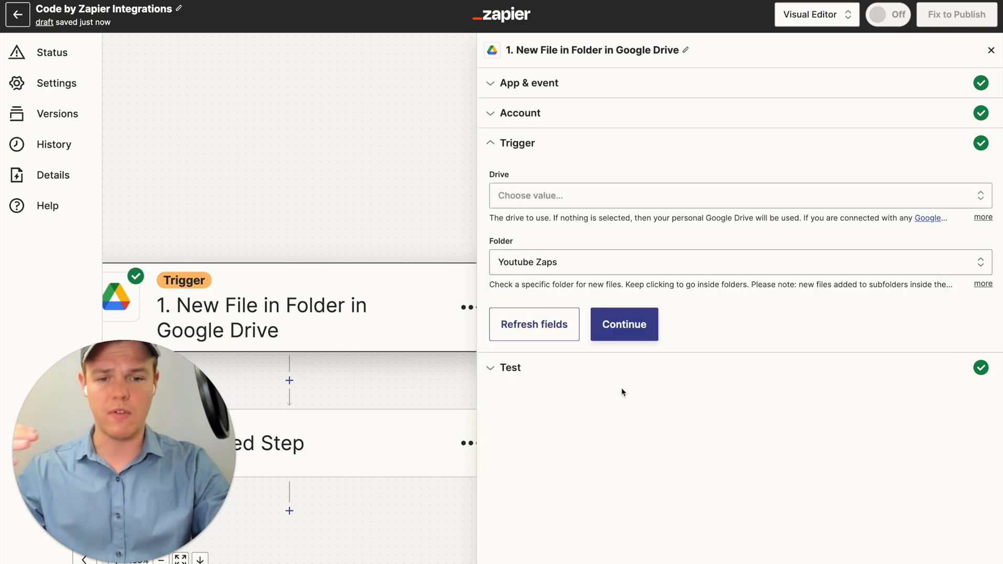
click(623, 324)
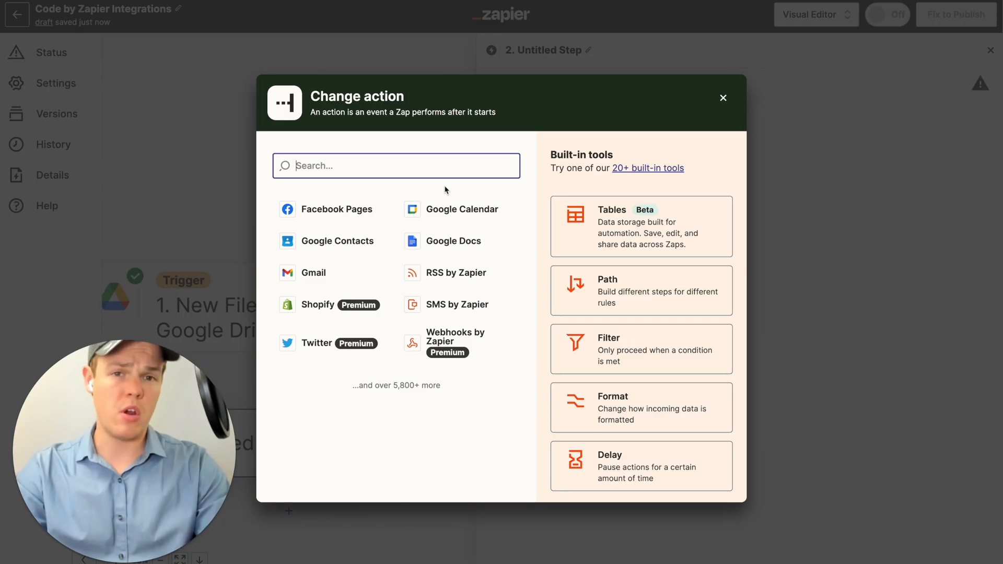
Step: Make the second step a Code by Zapier action with the Run Javascript event
text(code)
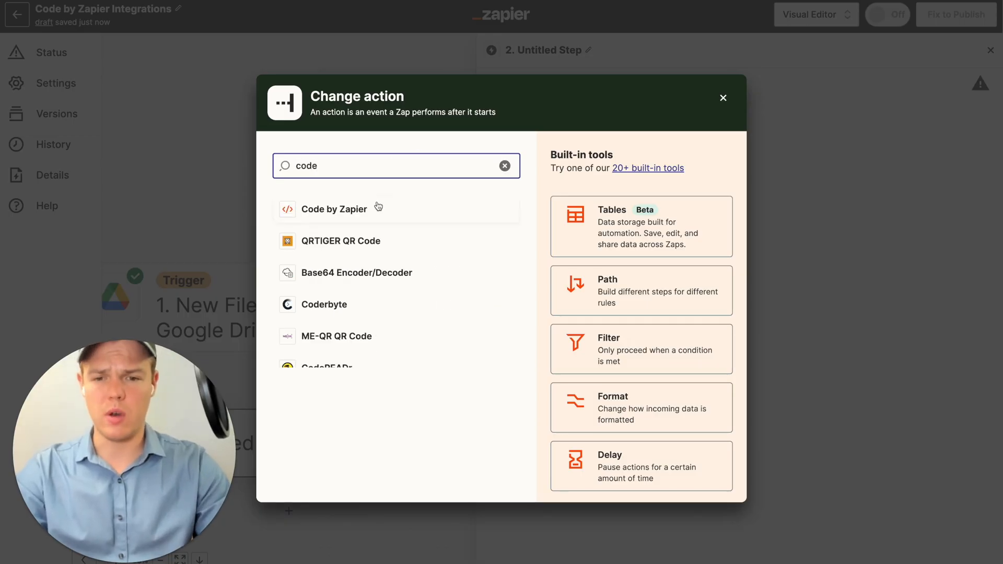
click(333, 209)
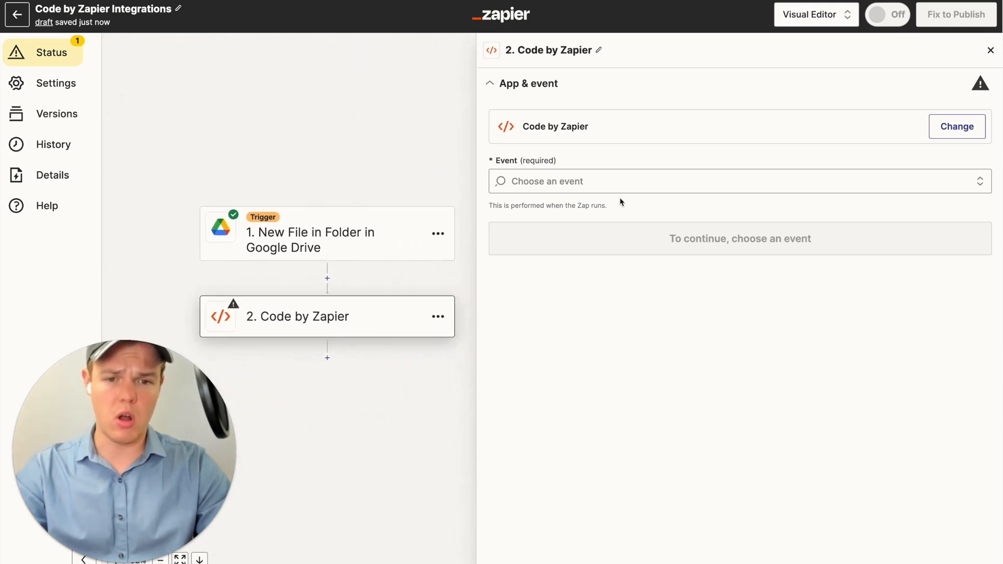
click(735, 181)
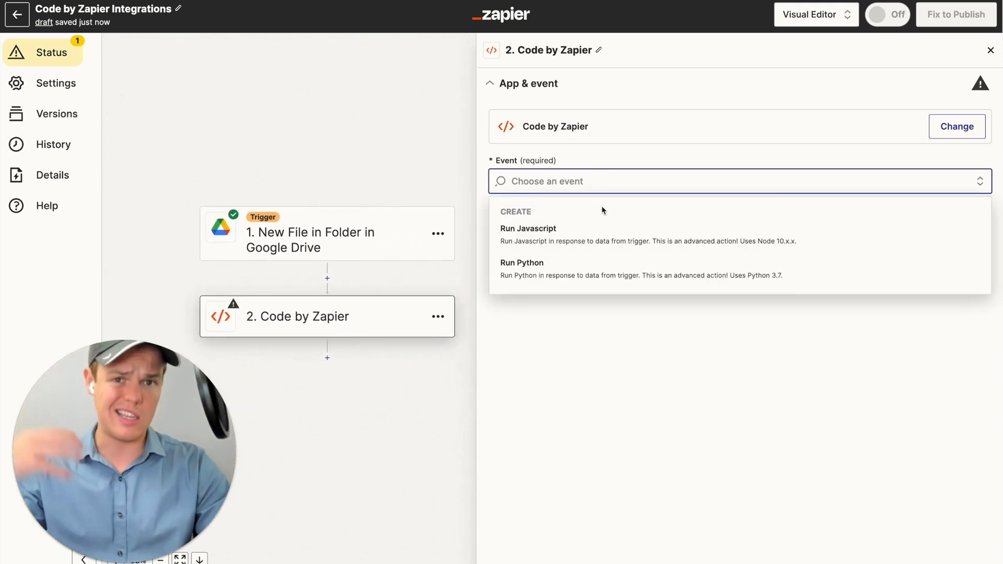
click(528, 229)
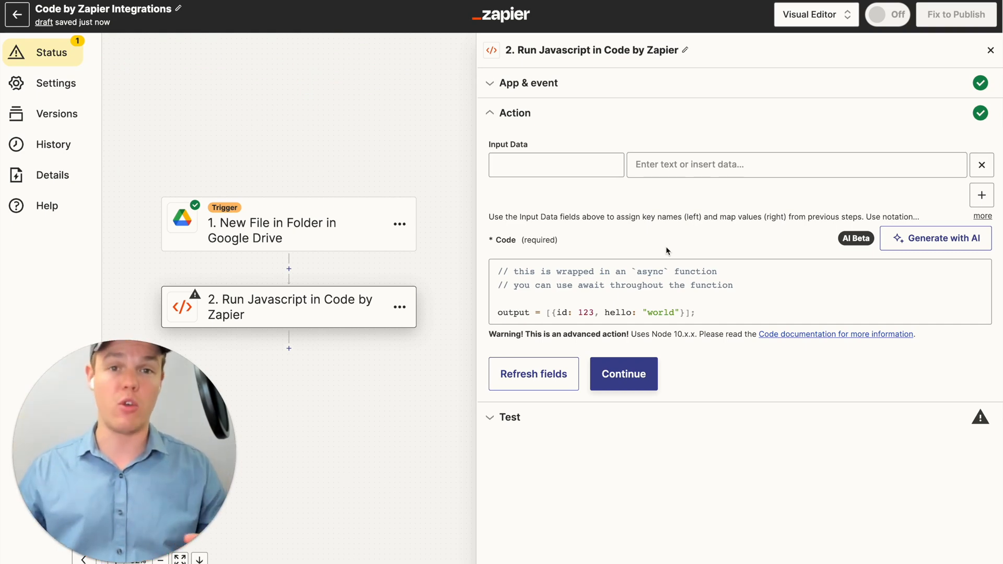
Step: Map the Drive file's text content to an input key named 'text'
click(795, 164)
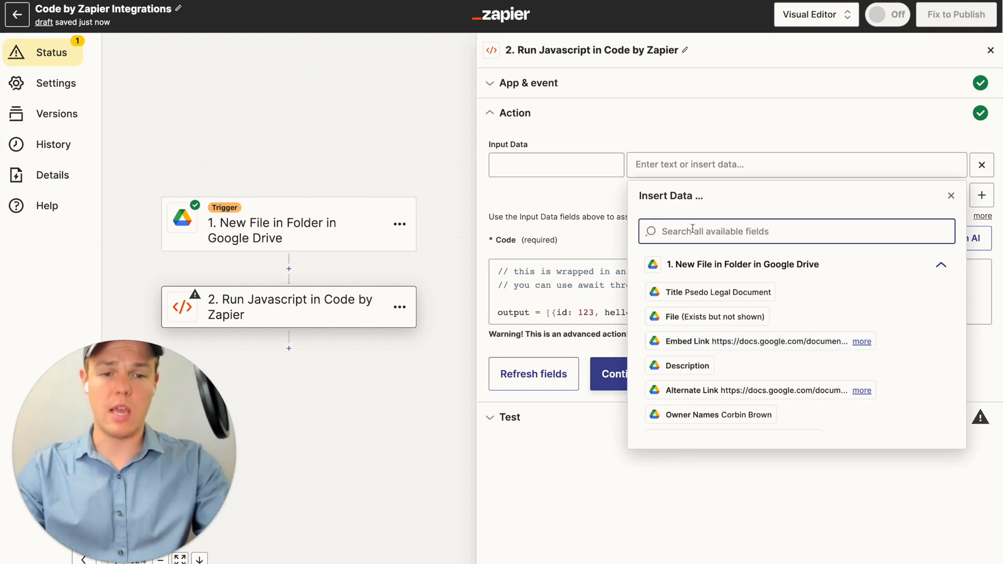
text(file te)
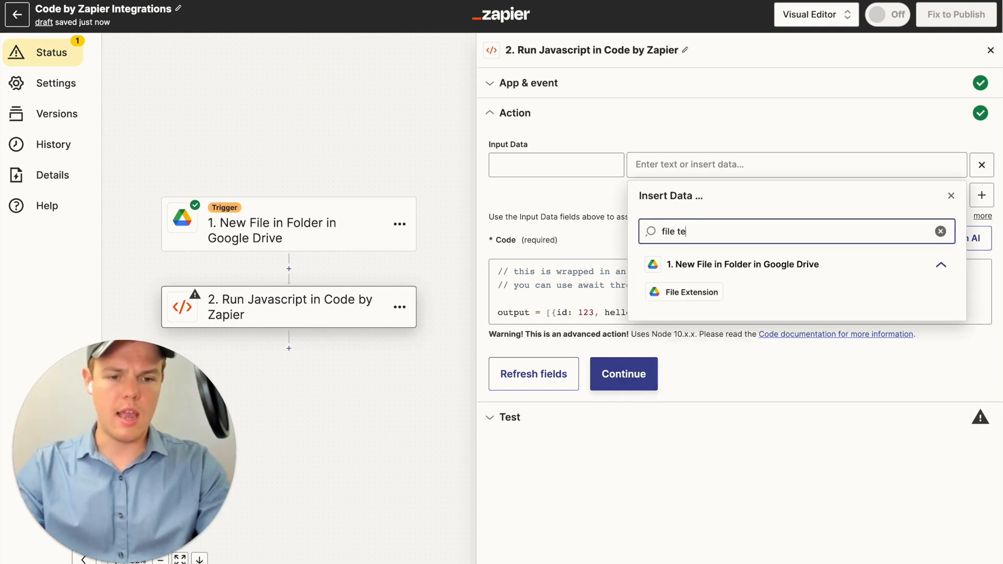
click(690, 291)
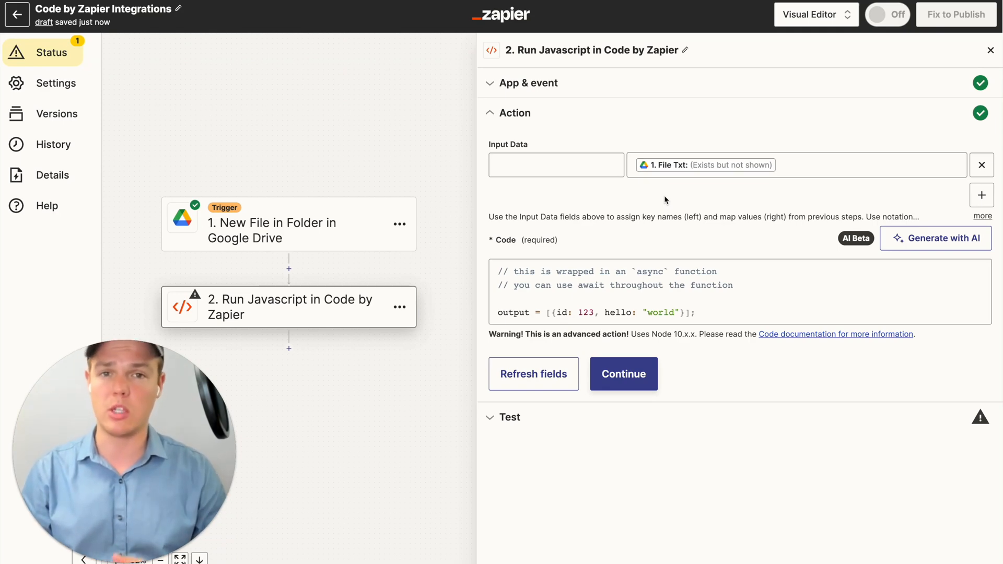
text(t)
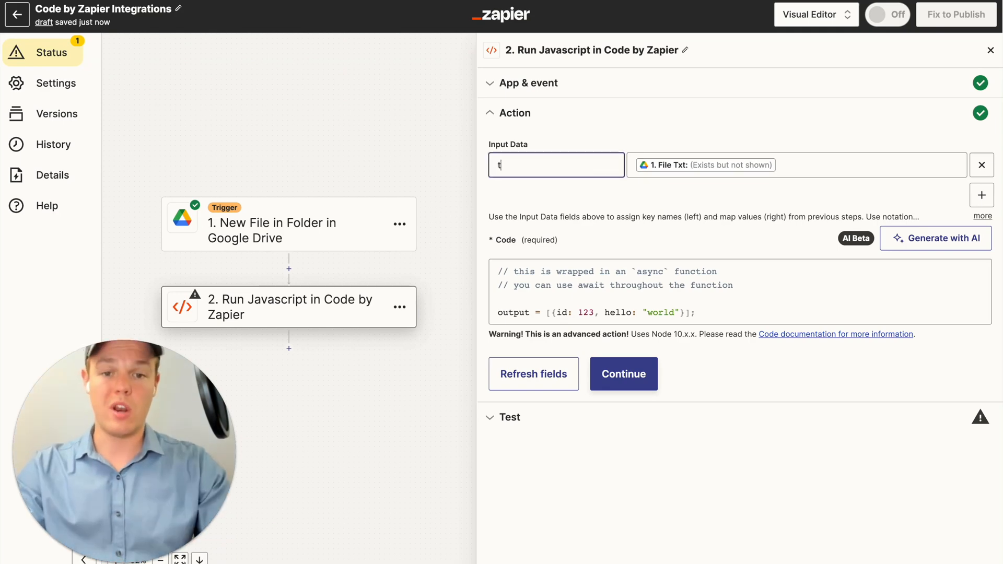
text(ext)
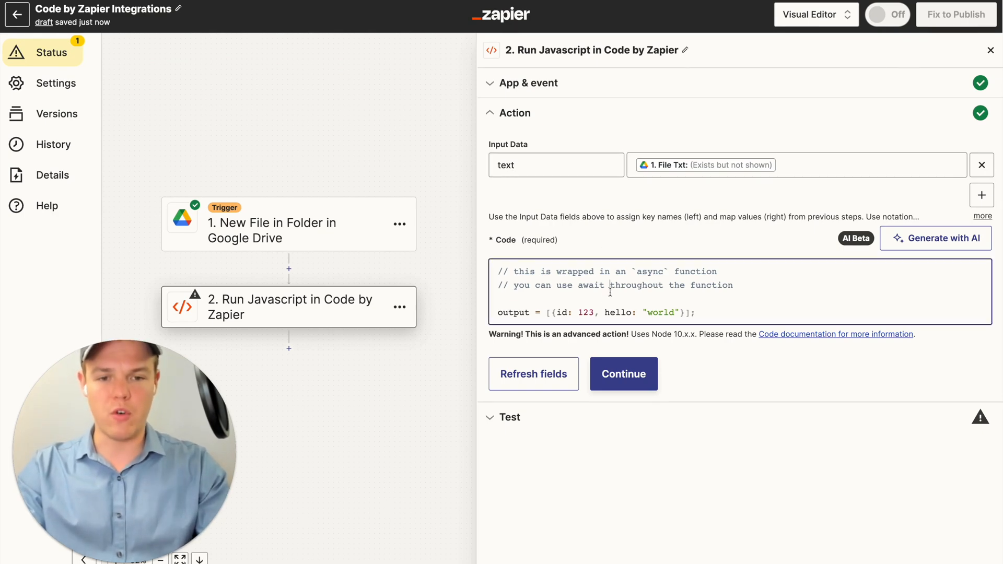
text(text)
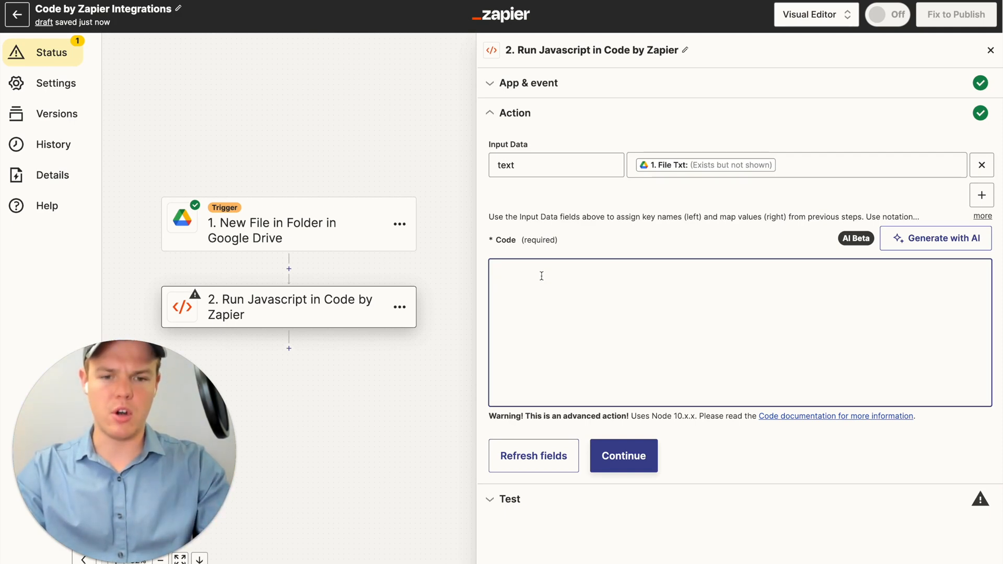
Step: Enter the script fetching inputData['text'], splitting into words and returning the first 10000 as result
text(const response = await fetch(inputData["text"]);)
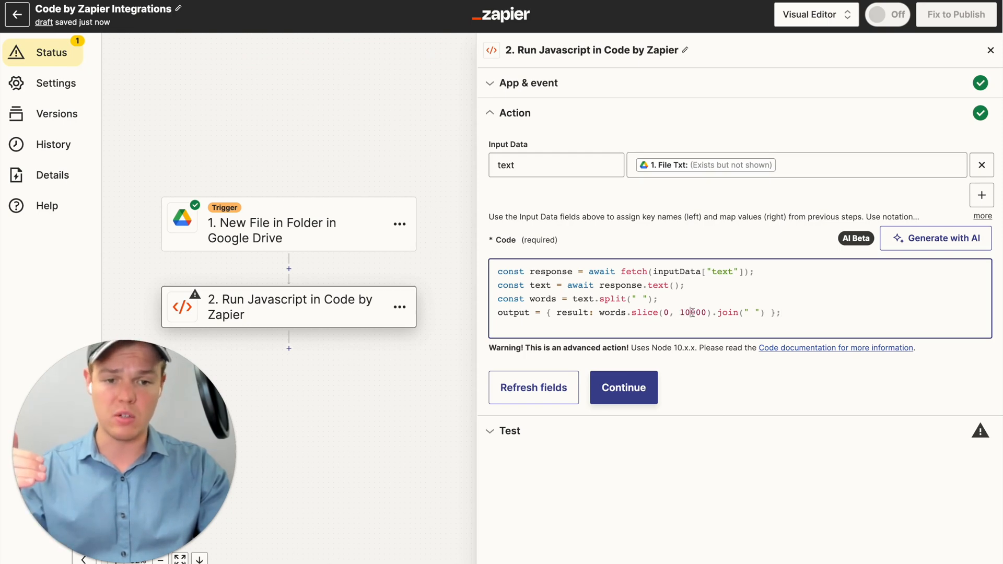
double_click(690, 313)
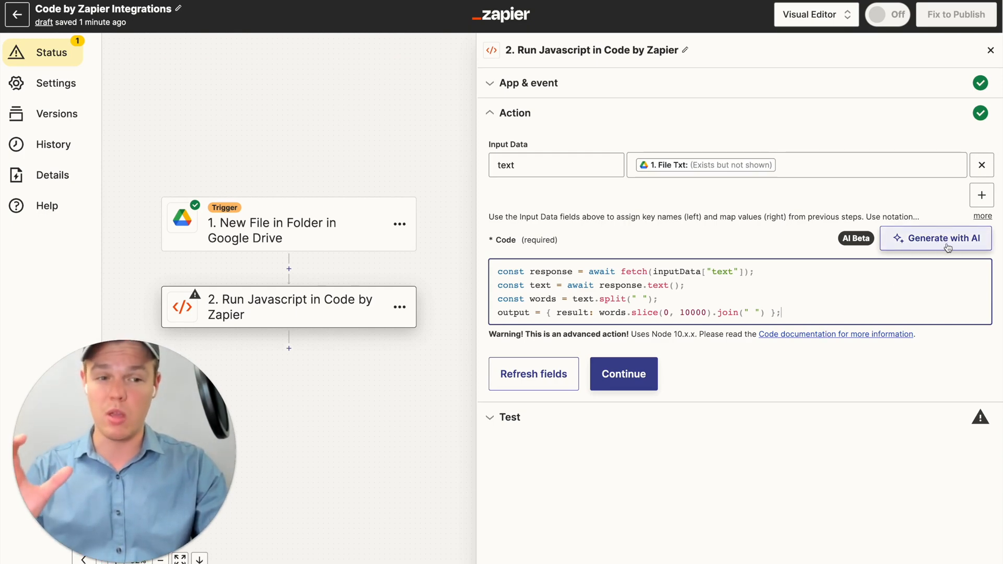
mouse_move(664, 372)
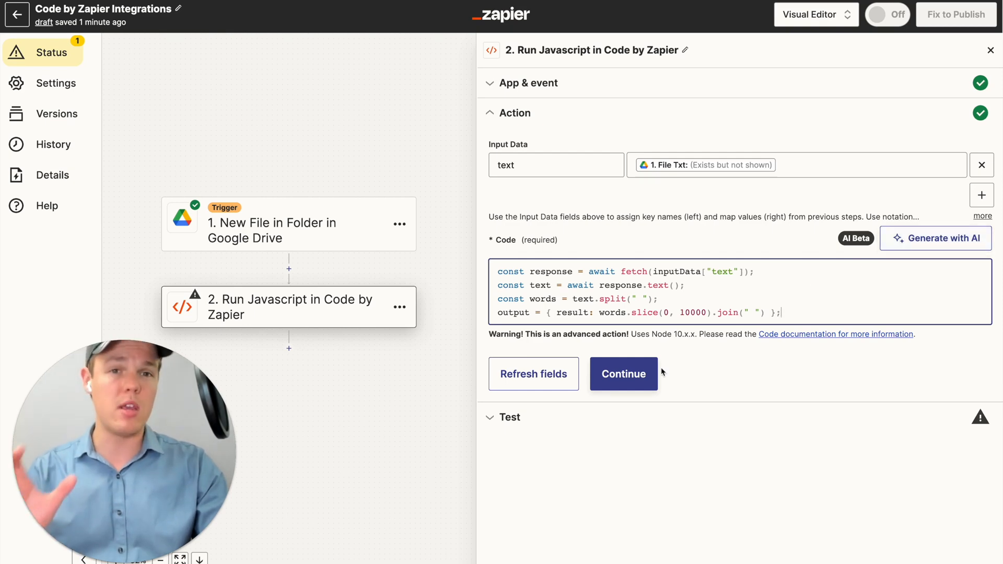
click(623, 374)
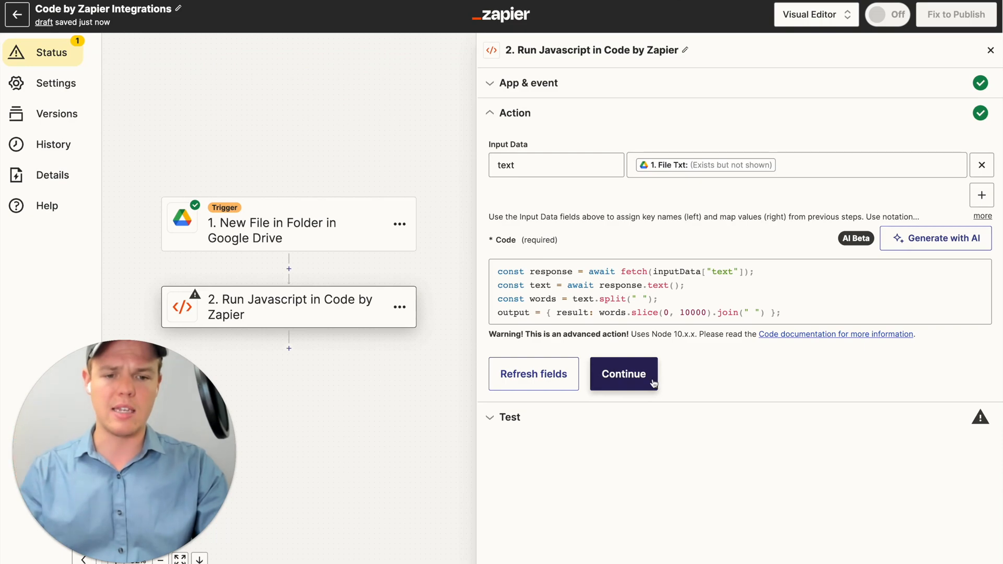
Step: Test the JavaScript step to return the document text as result and begin a third step
click(622, 374)
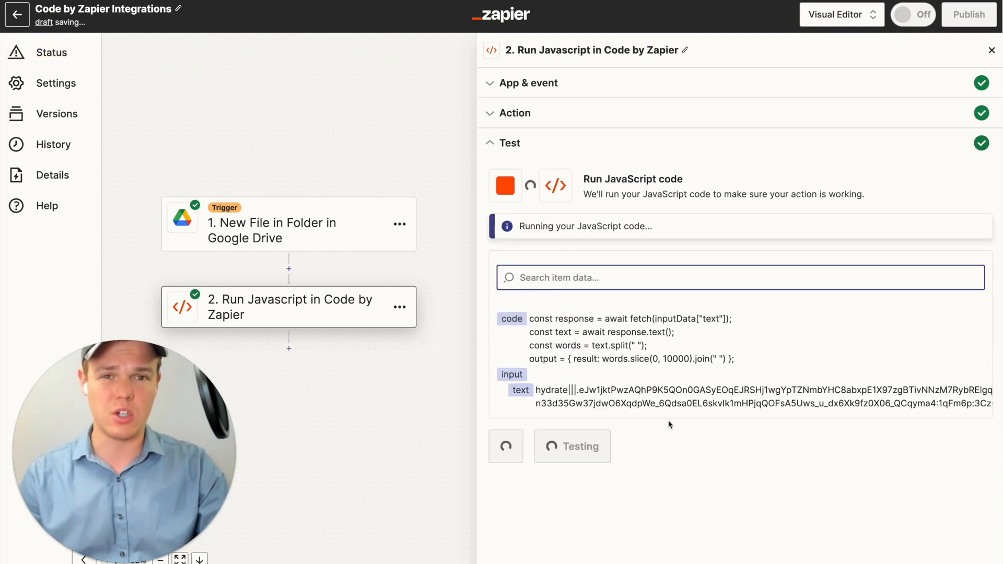
click(571, 446)
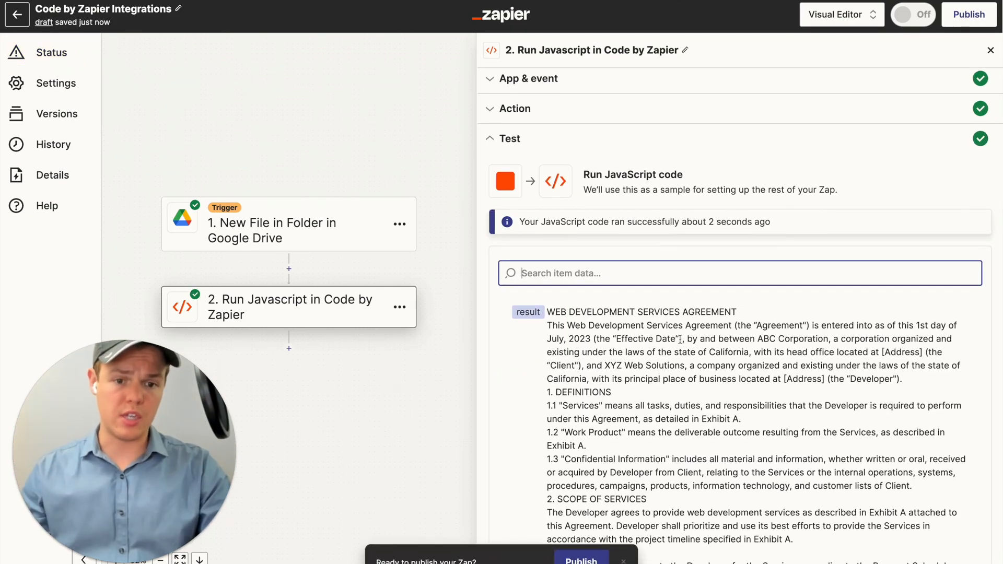
scroll(down, 3)
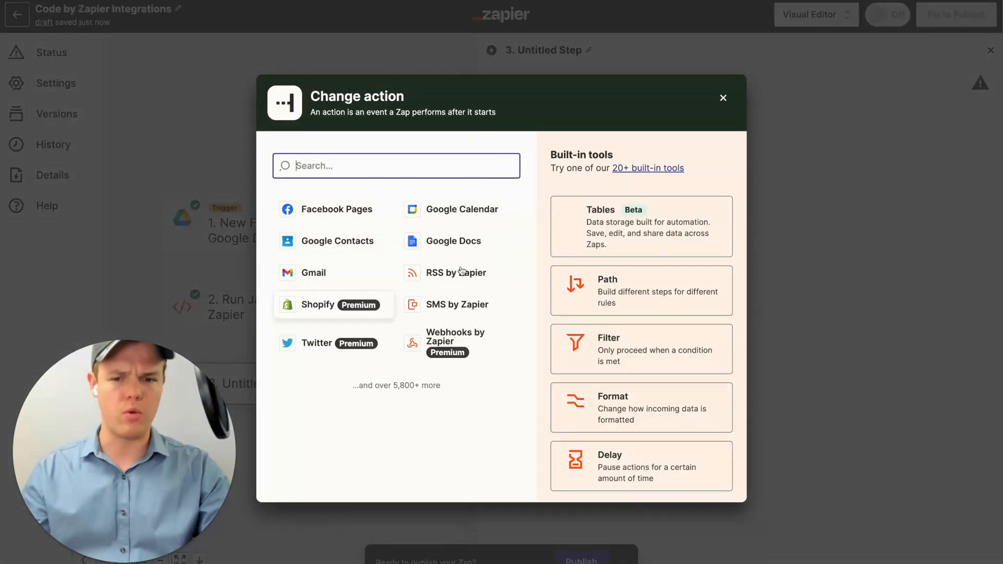
Step: Make step 3 a Code by Zapier action running JavaScript
text(code)
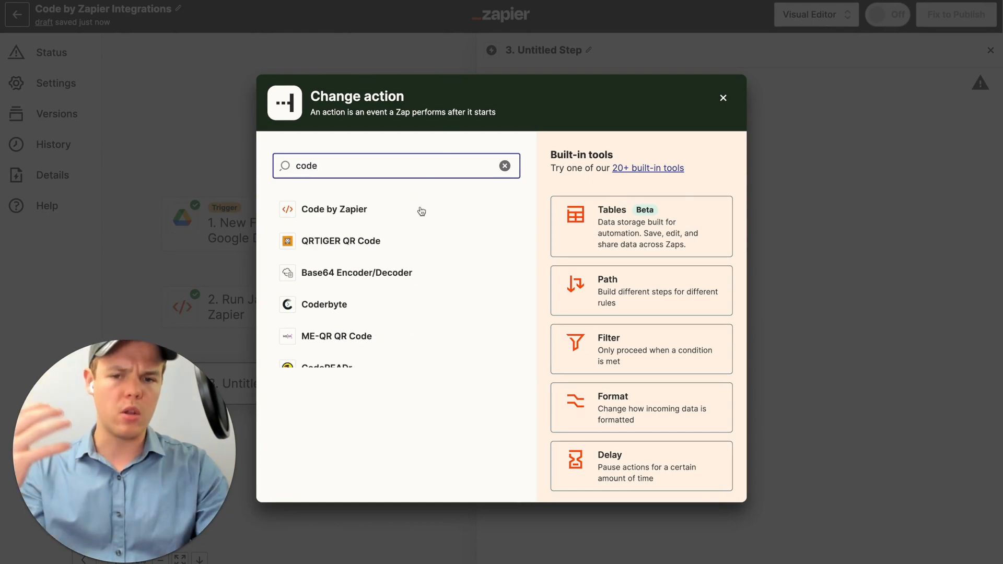
click(333, 209)
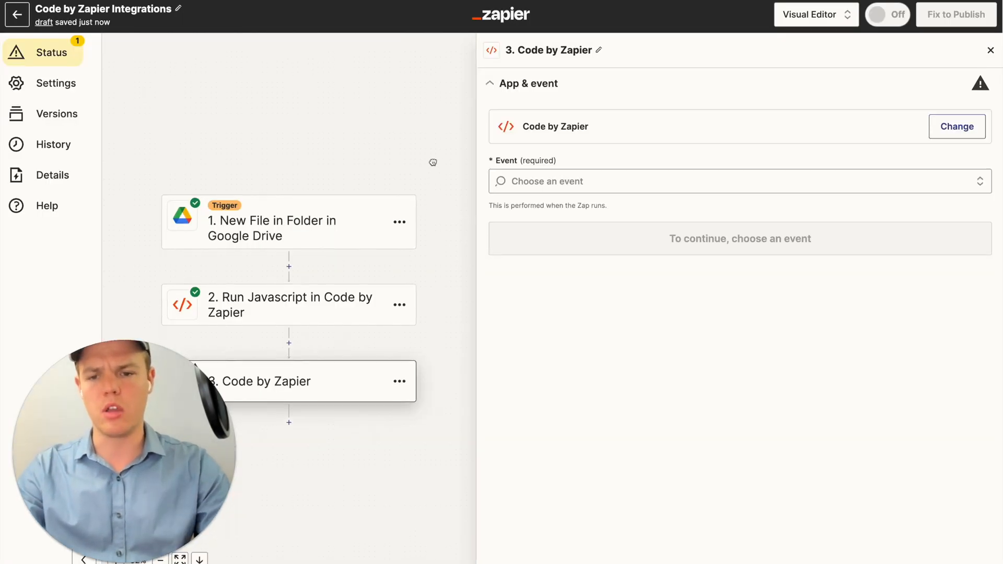
click(736, 181)
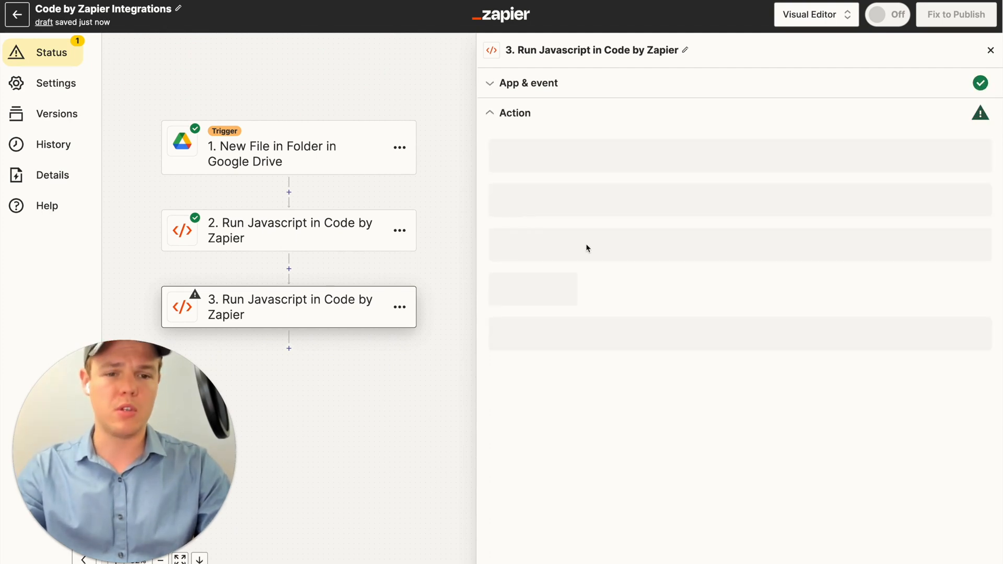
Step: Feed step 2's result into an input key named 'content'
click(796, 164)
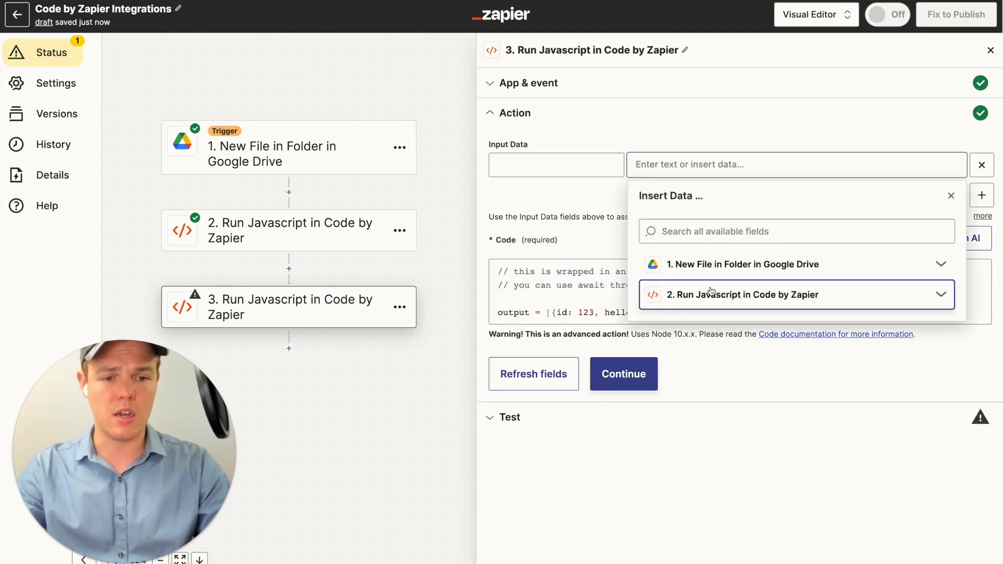
click(743, 295)
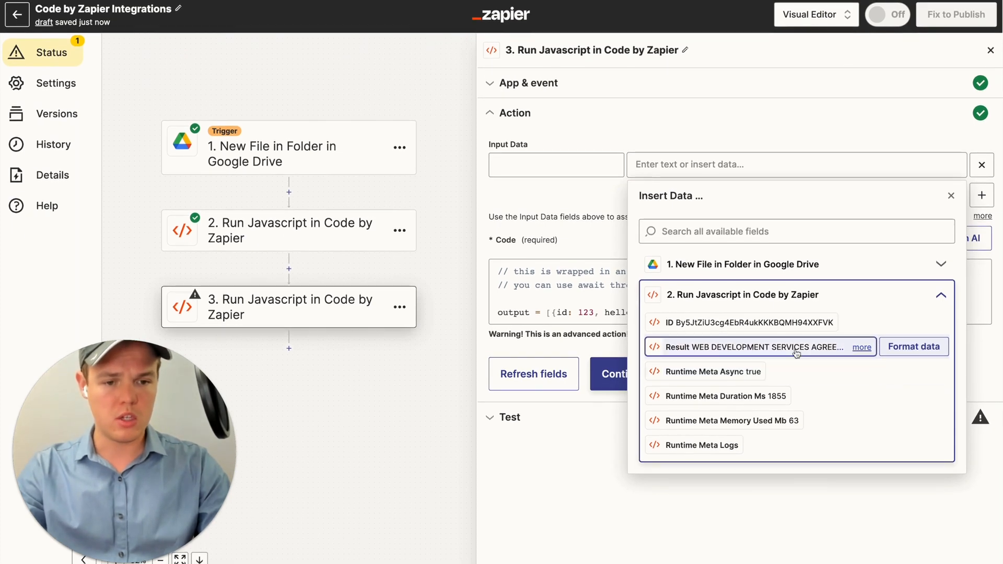
click(754, 347)
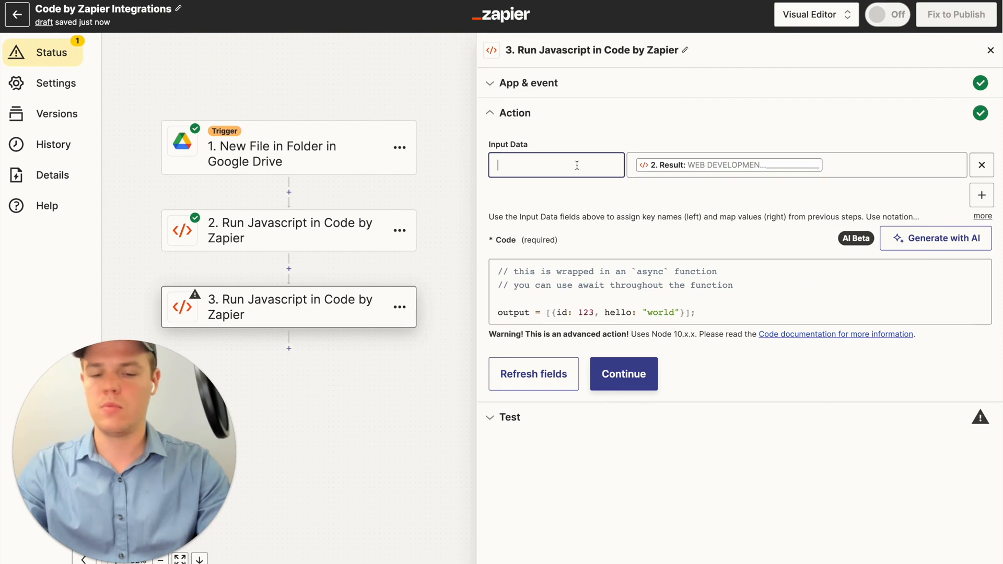
text(content)
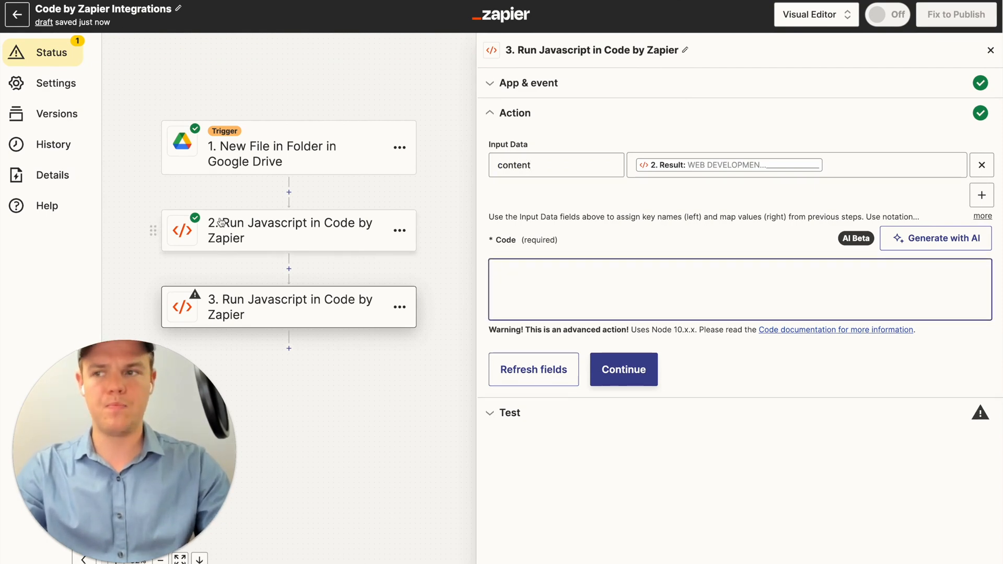
Step: Enter the word-count script outputting wordCount with the content, and test it
text(var content = inputData.content;)
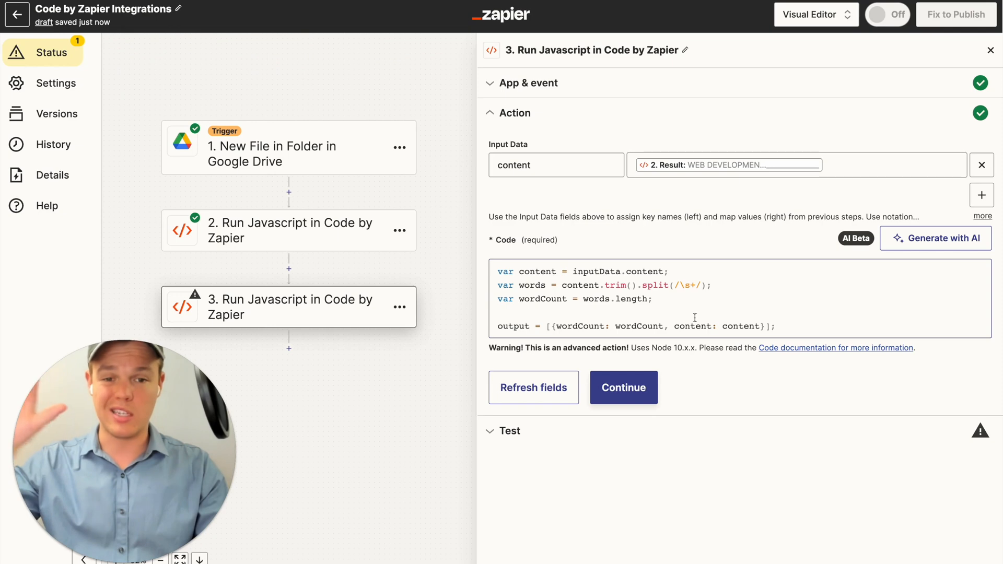
click(726, 165)
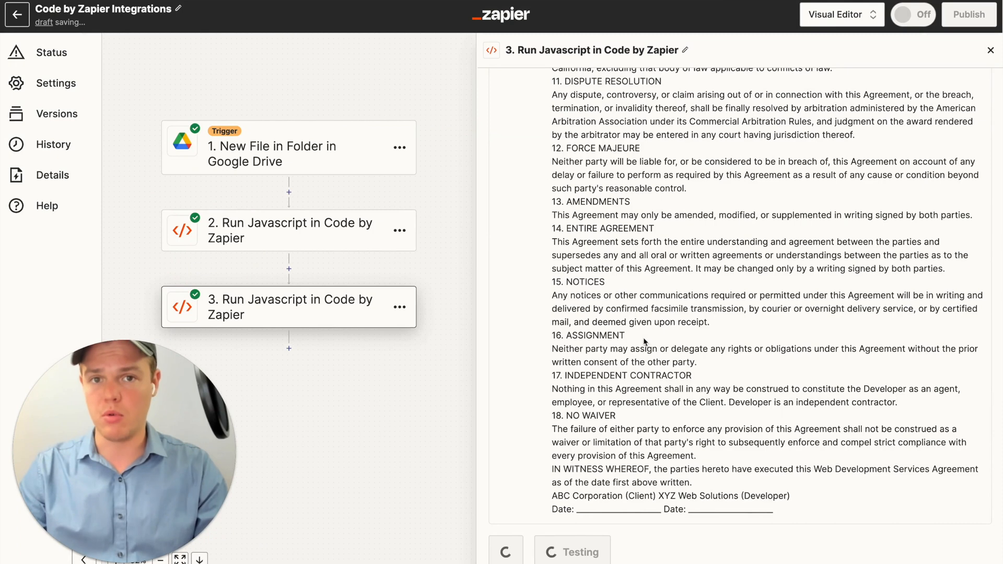
click(571, 551)
text(chat)
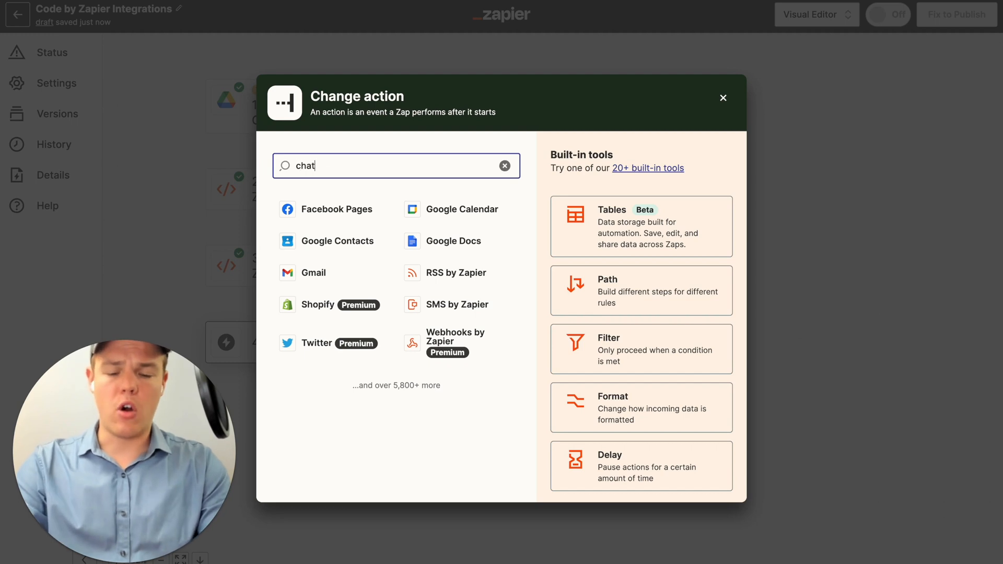
Step: Choose ChatGPT with the Conversation event for step four and continue to its setup
click(722, 98)
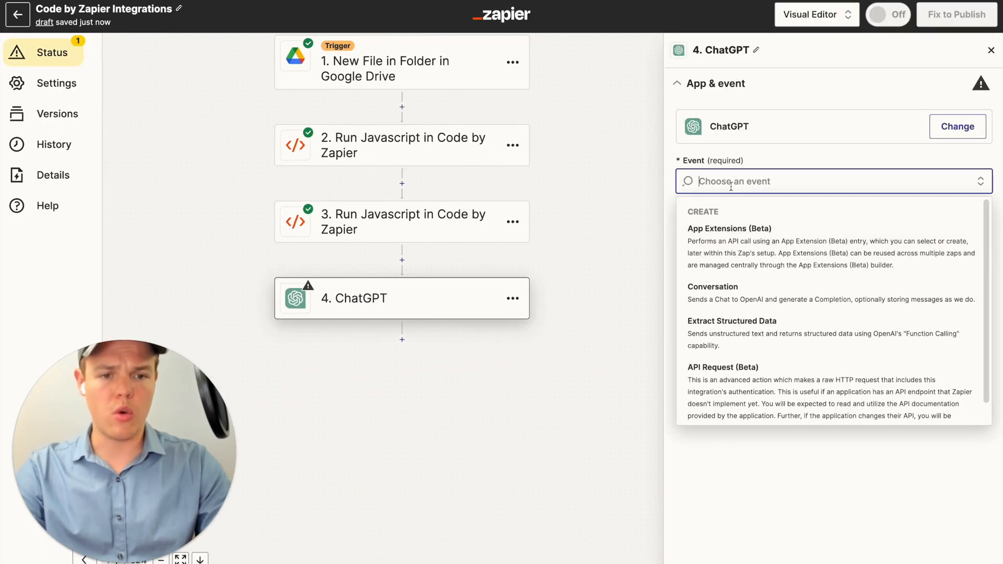
click(711, 286)
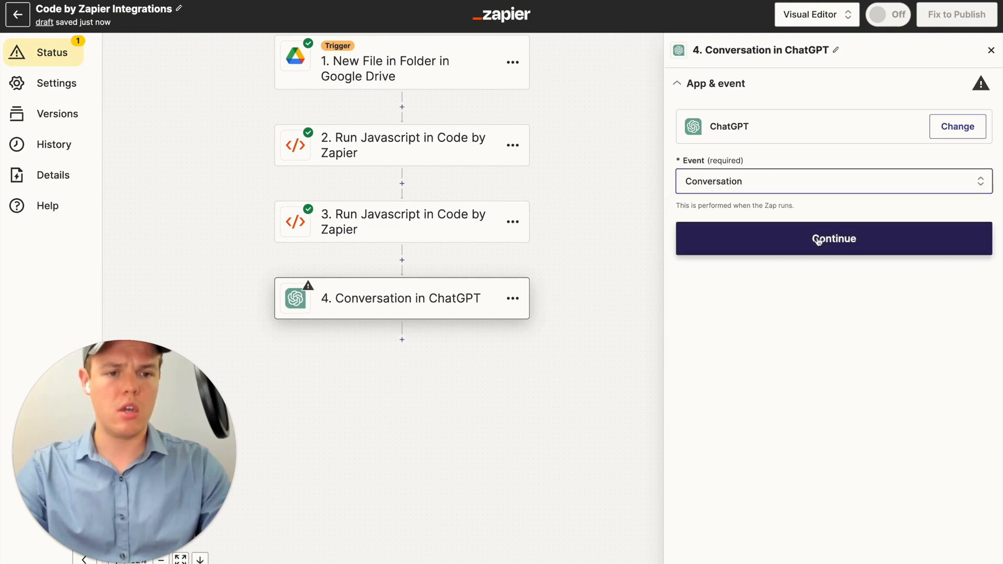
click(832, 239)
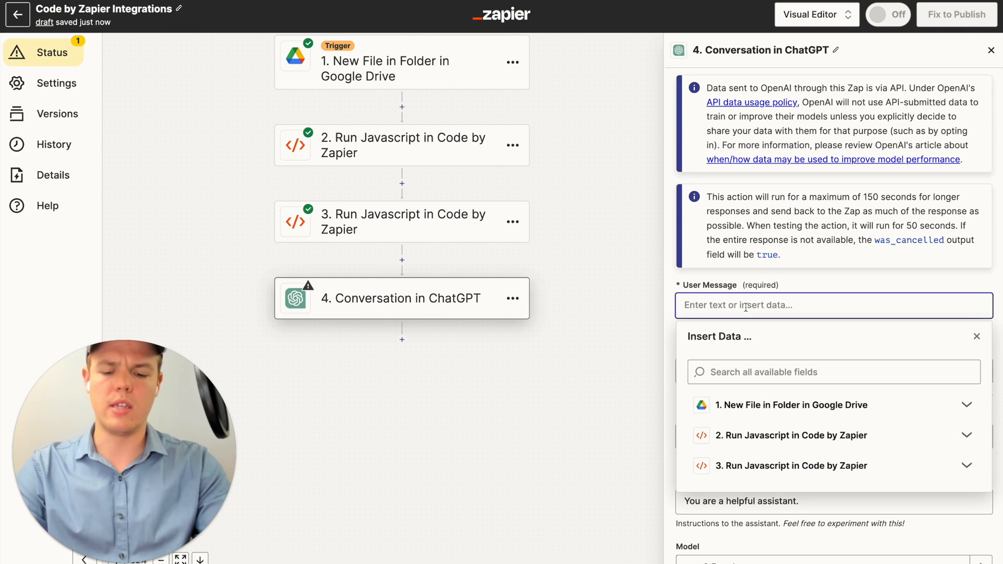
Step: Write the user message asking for a 4-sentence contract summary and insert step 2's Result
text(Based on this legal contract summarize it in 4 sen)
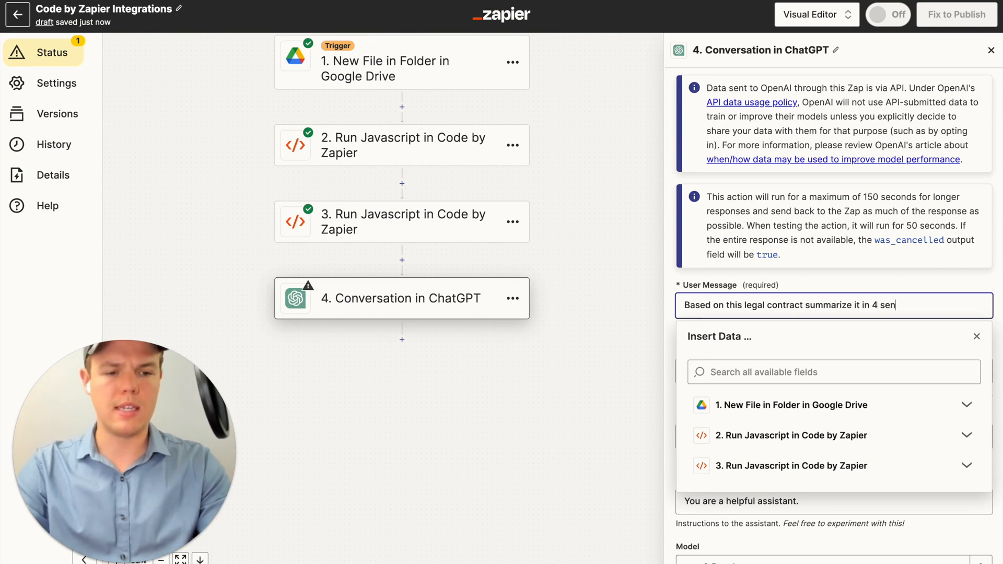
text(tences: ()
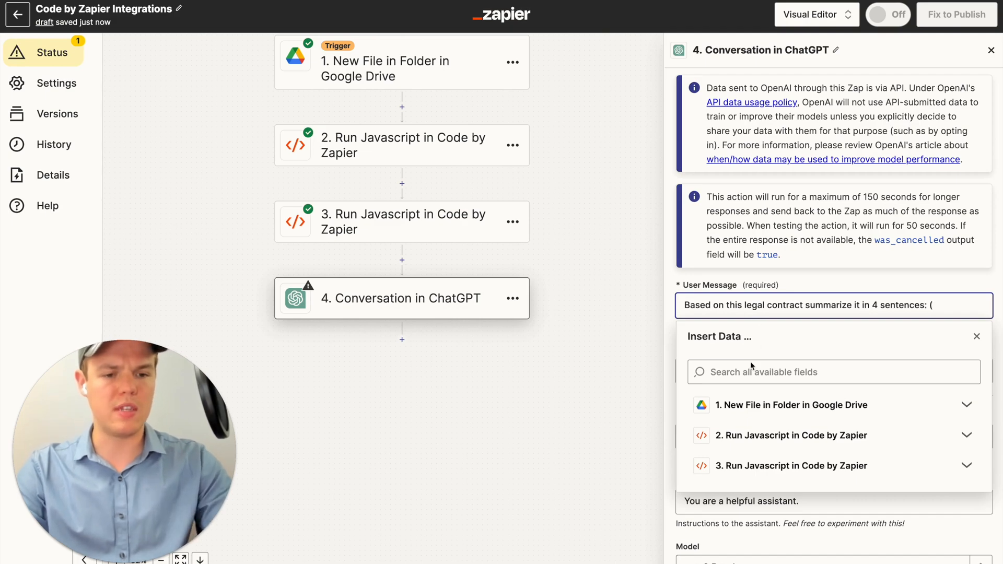
click(791, 434)
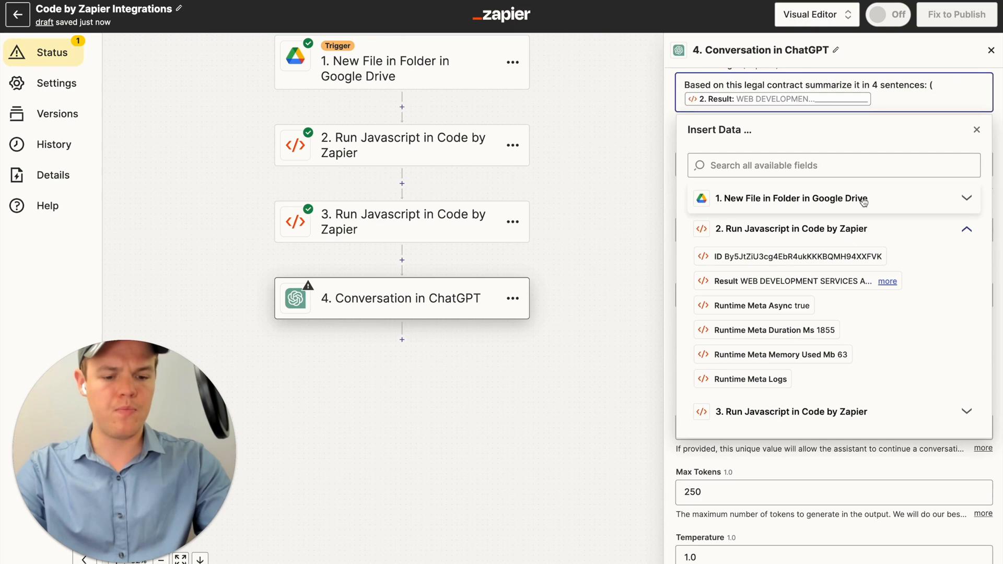
click(975, 130)
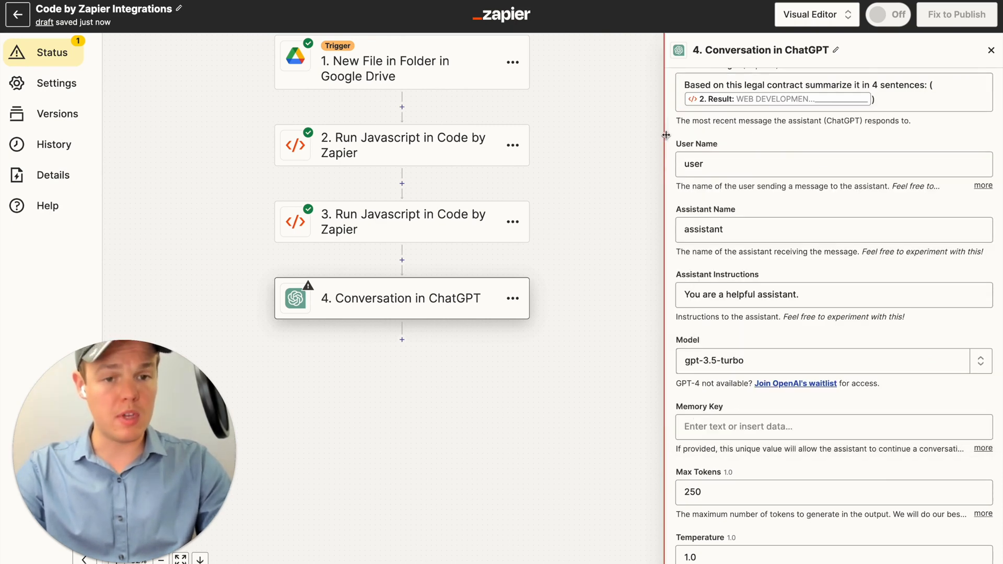
Step: Scroll through the Conversation settings down to the test preview of the contract prompt
scroll(down, 3)
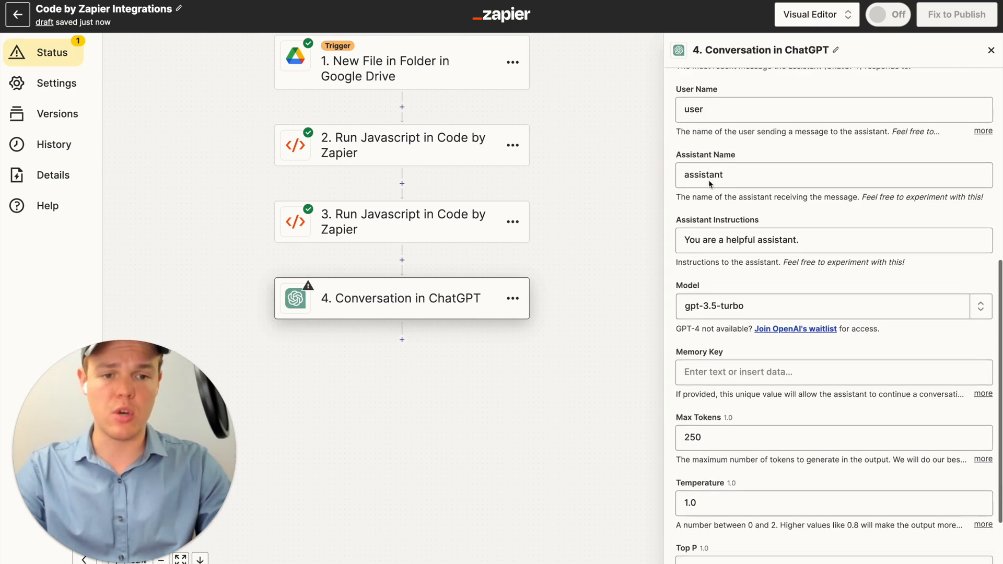
scroll(down, 3)
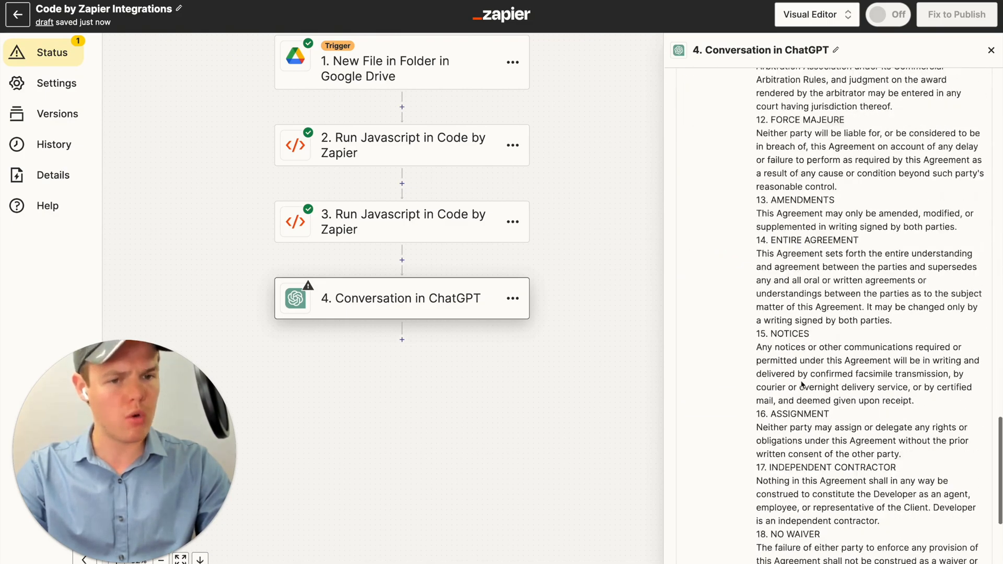
scroll(down, 3)
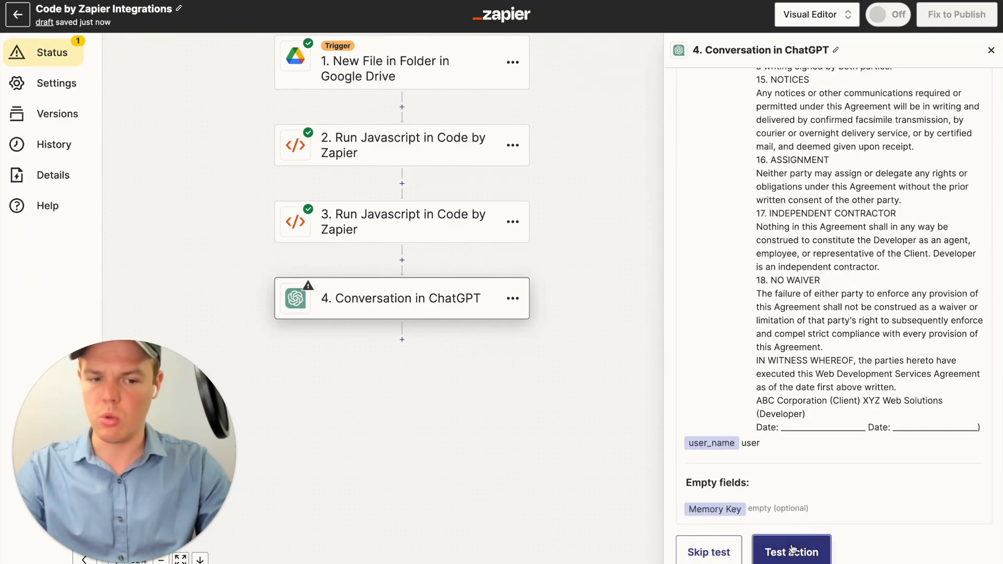
Step: Test the ChatGPT step to get the four-sentence summary, then close it to view the full Zap
click(791, 551)
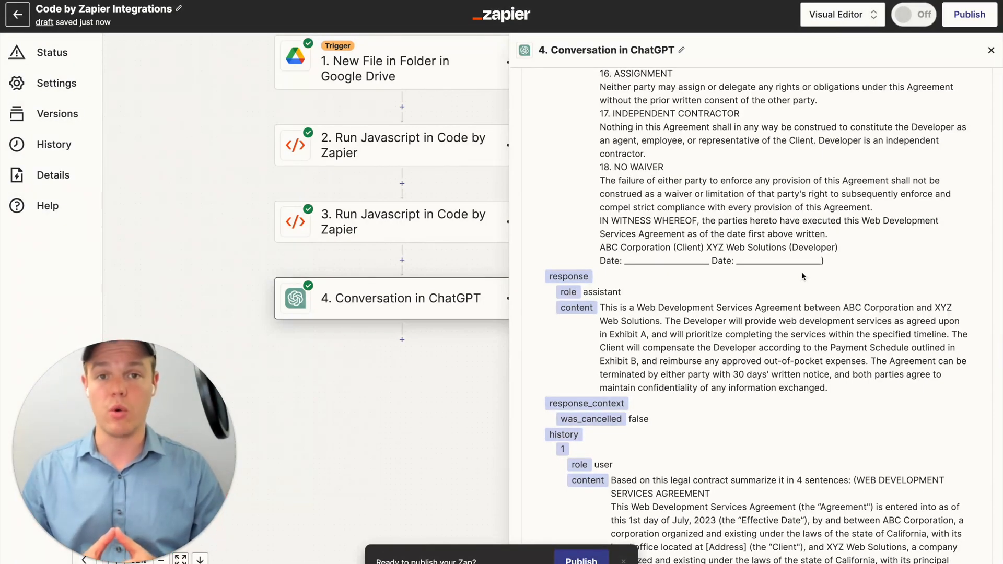
click(990, 51)
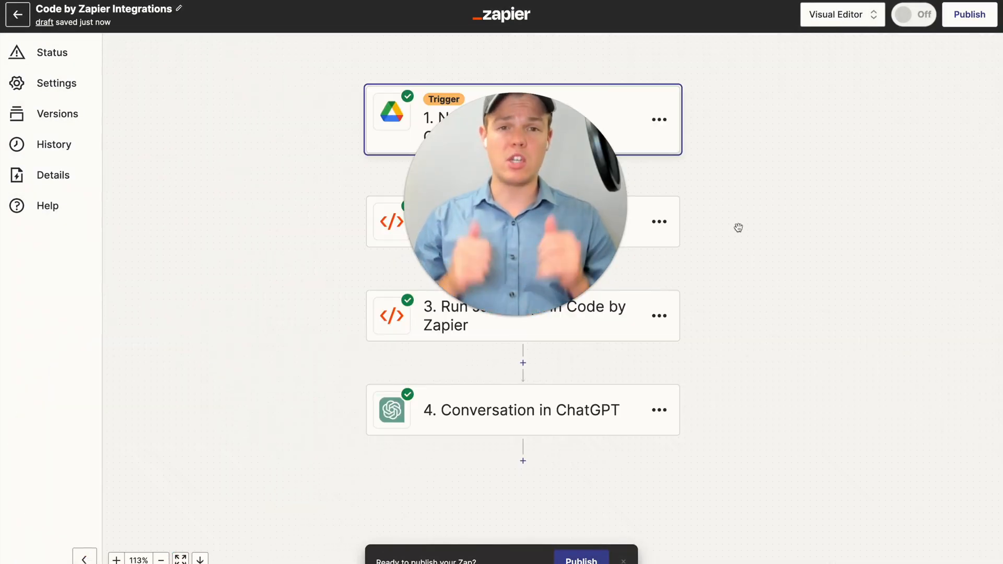